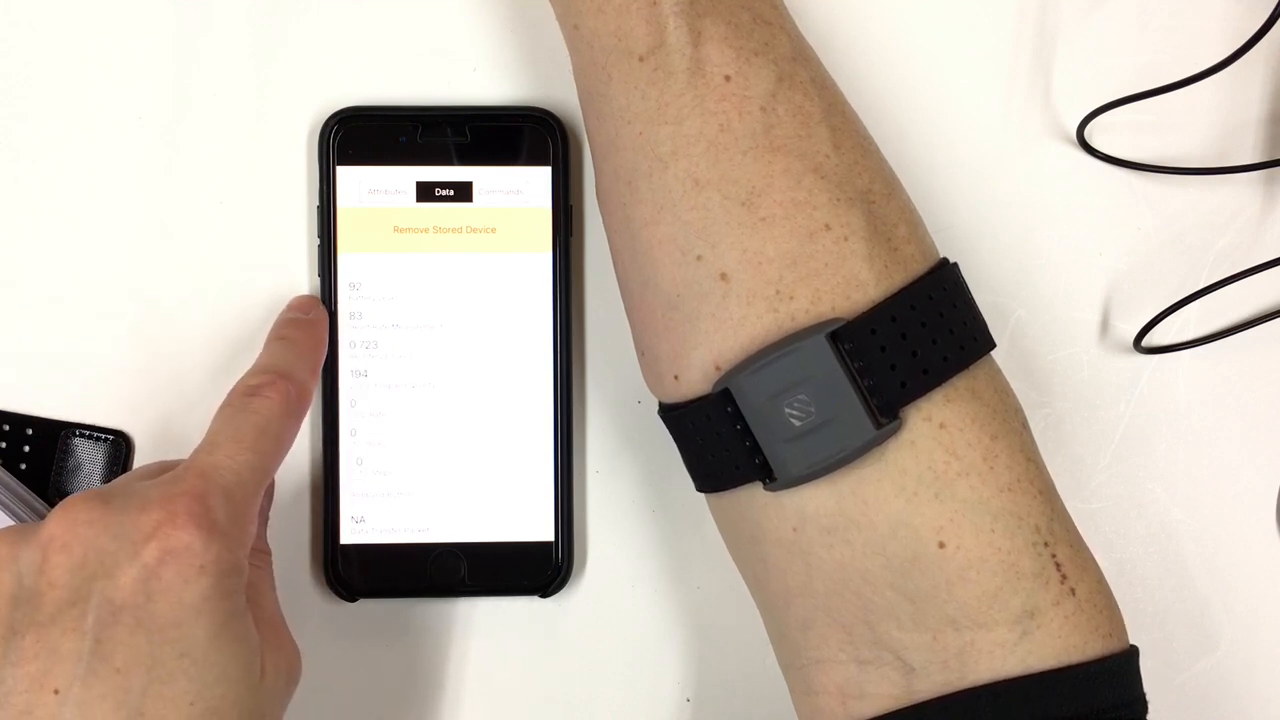
pyautogui.moveTo(350, 400)
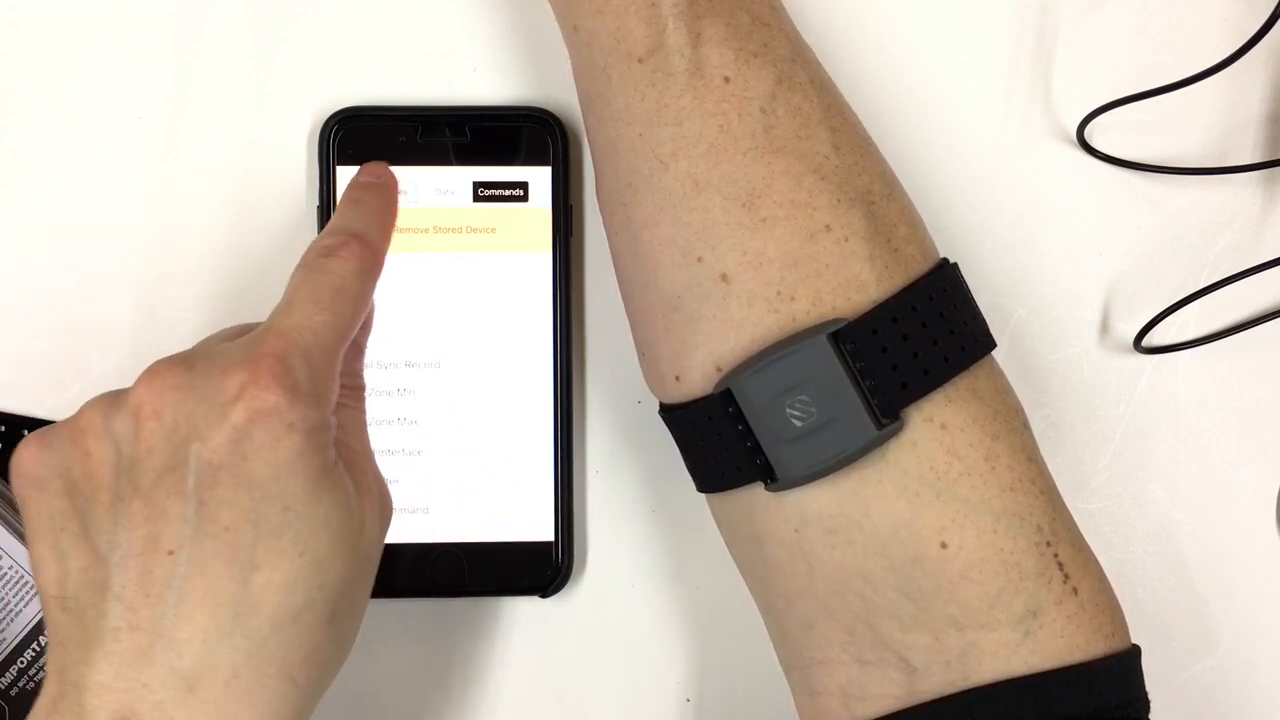
# Step: Show the armband's Attributes list in Rhythm Sync
pyautogui.click(388, 191)
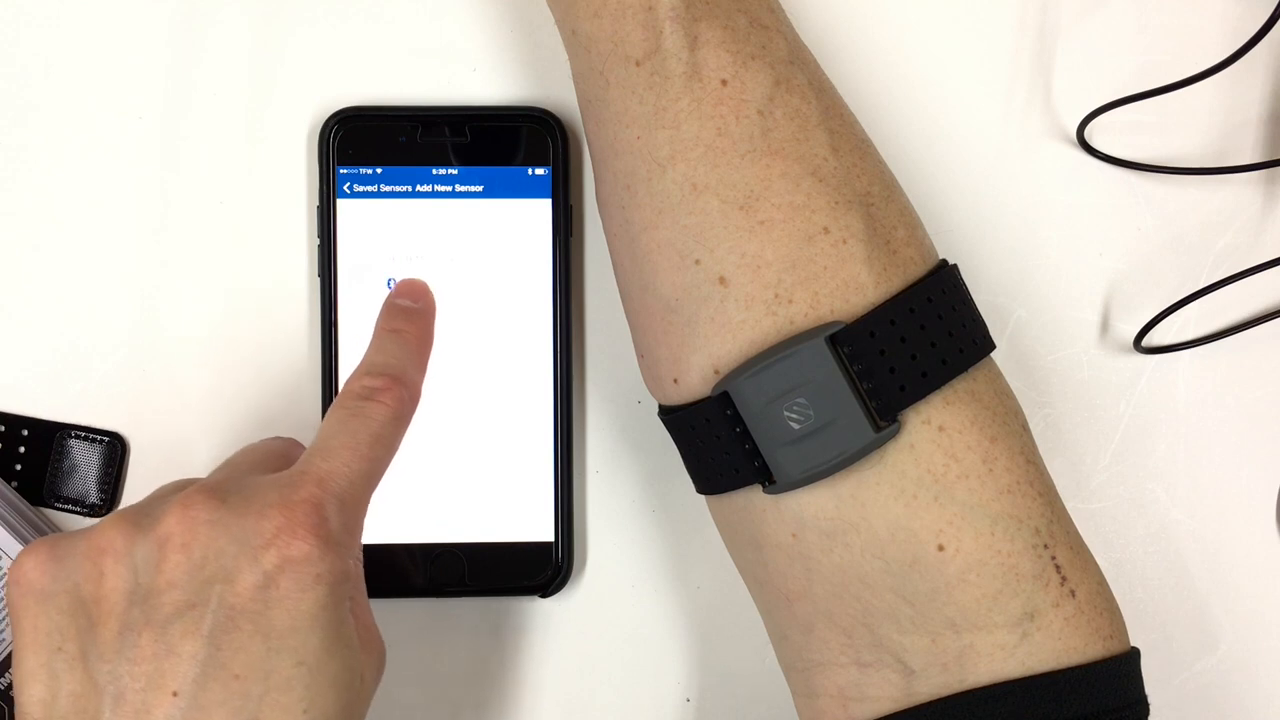
# Step: Choose the heart rate sensor type to add the RHYTHM+37874 armband
pyautogui.click(400, 285)
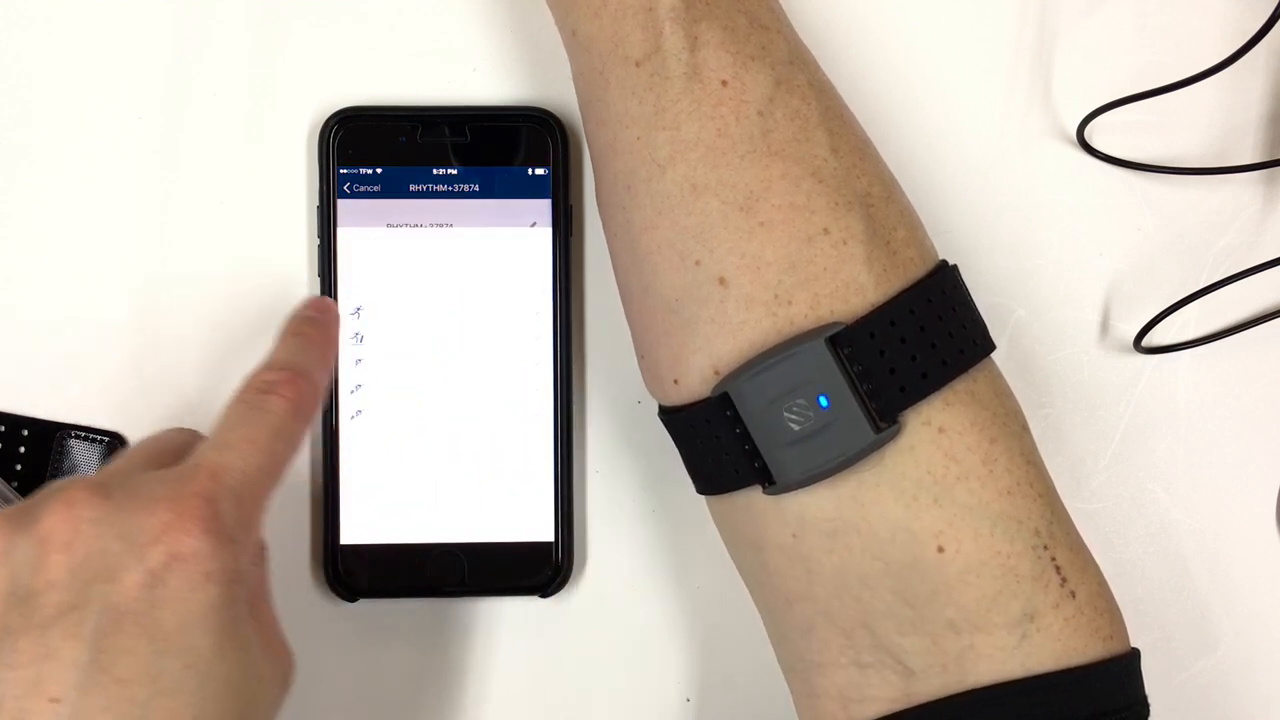